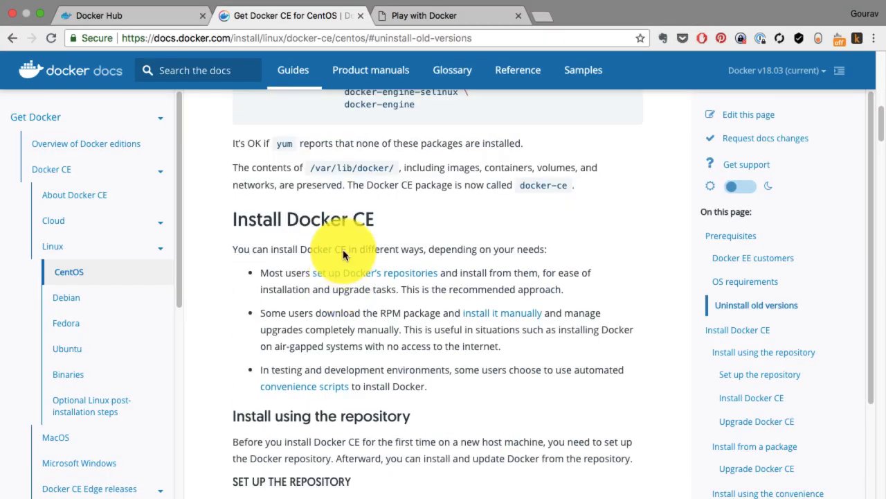
View the Ghost blog at 178.128.53.57:3001 and browse down through its welcome posts.
left_click(753, 398)
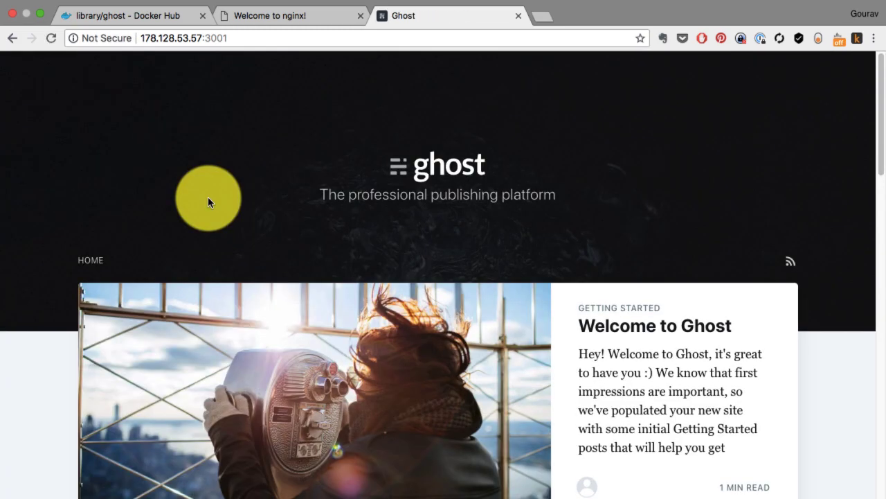
scroll("down", 3)
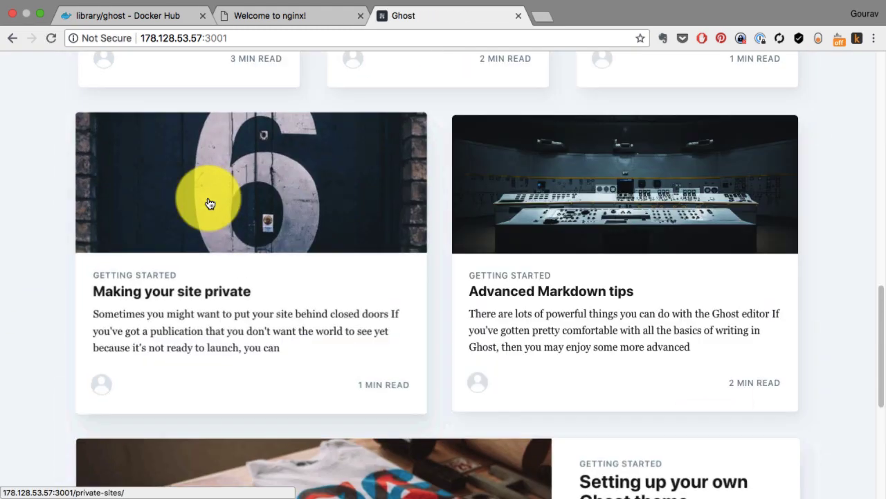